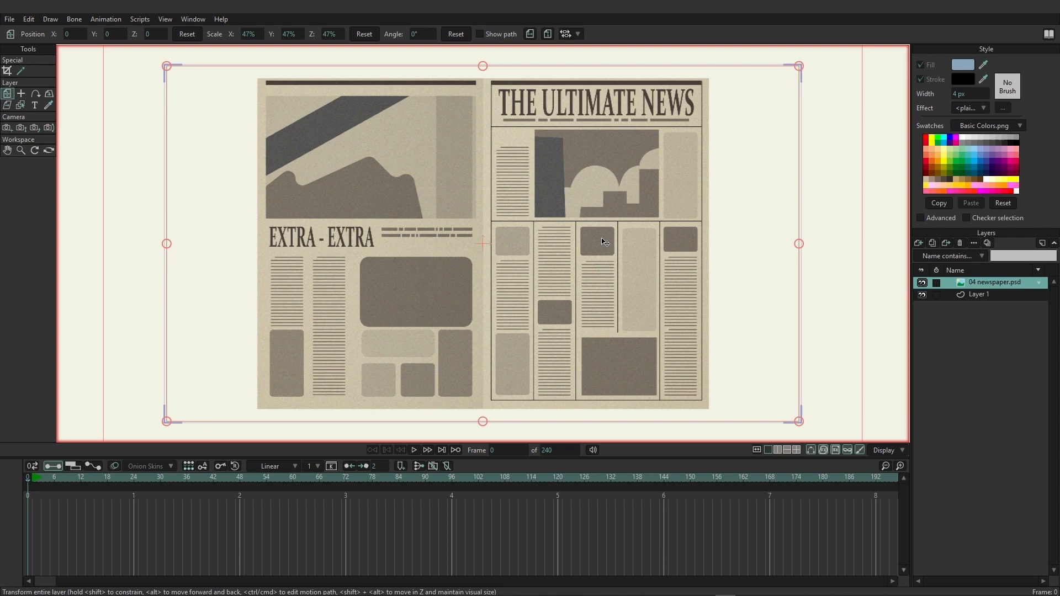
mouse_move(650, 286)
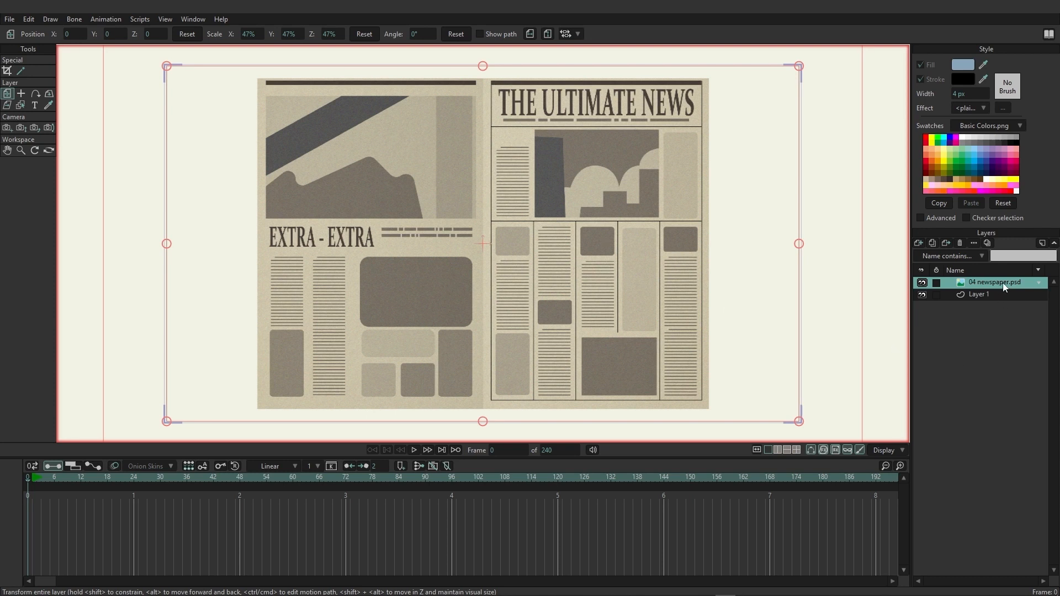
Create a mesh warp layer from the newspaper image using Draw > Create Mesh Layer
left_click(50, 19)
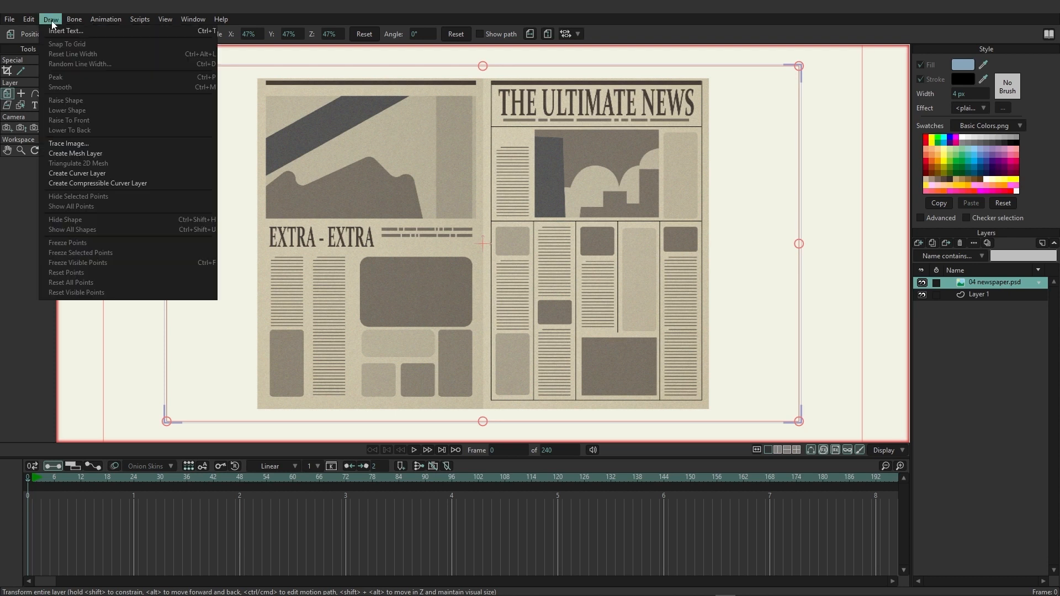
mouse_move(75, 153)
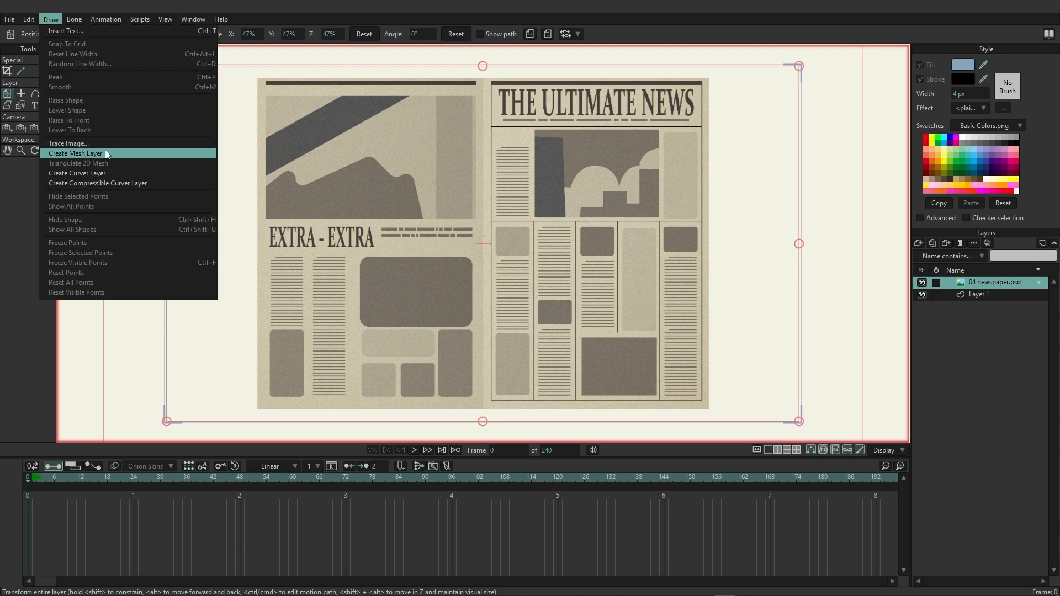
left_click(76, 153)
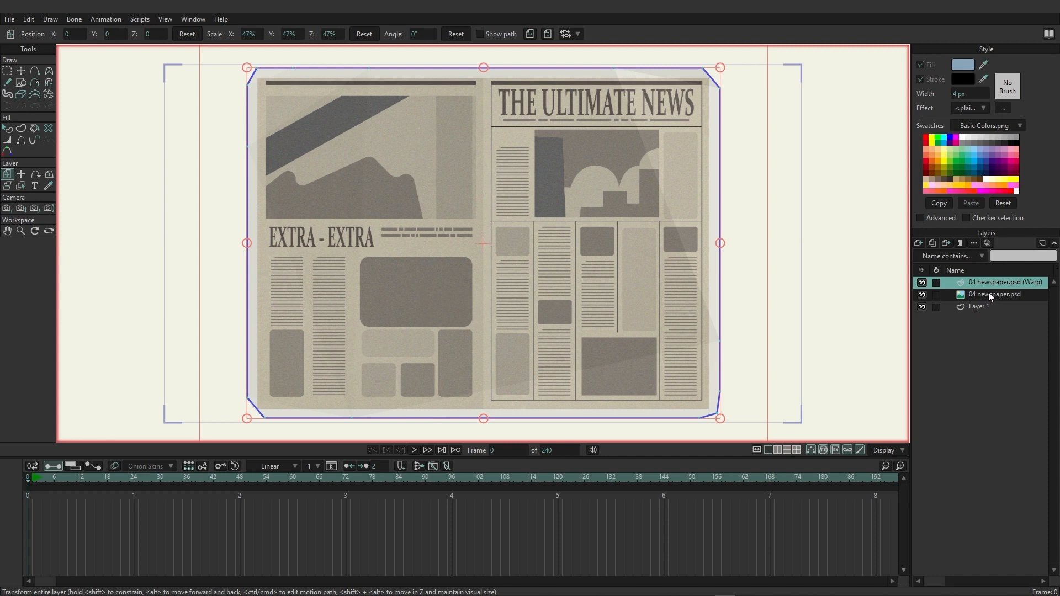
double_click(997, 295)
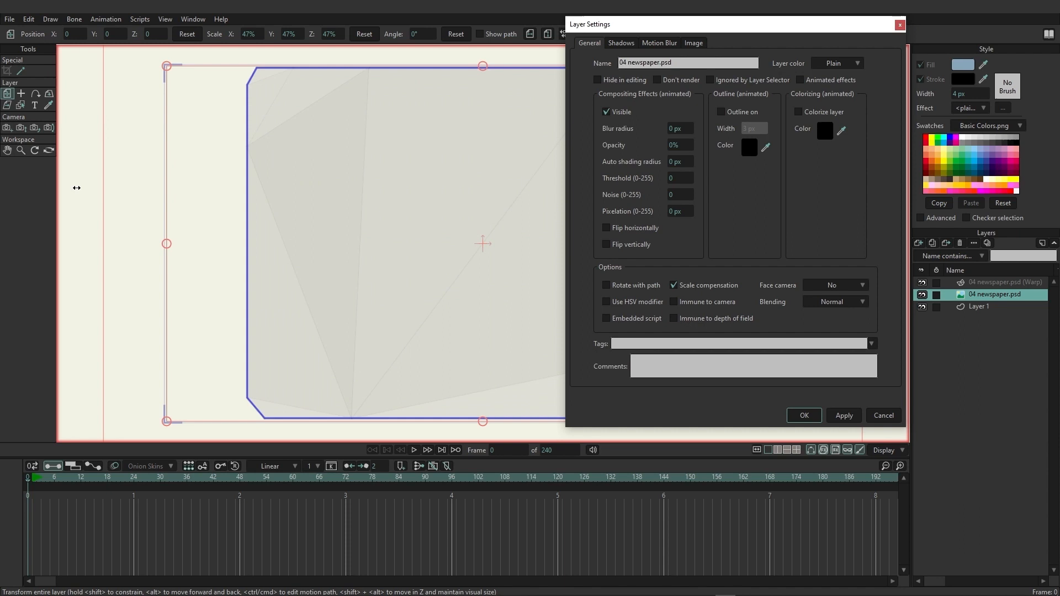
left_click_drag(597, 24, 741, 296)
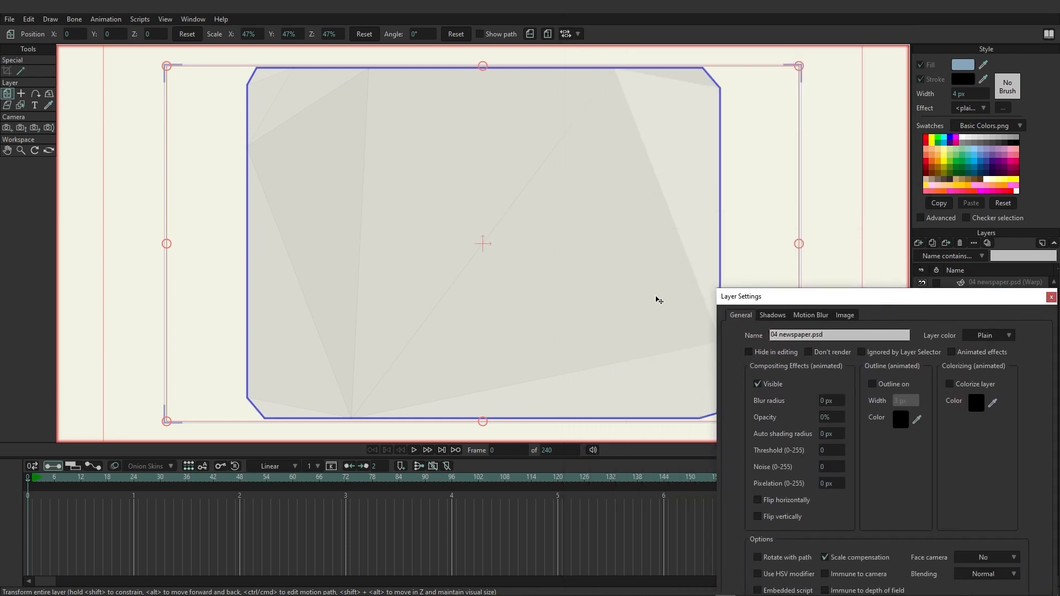
mouse_move(617, 69)
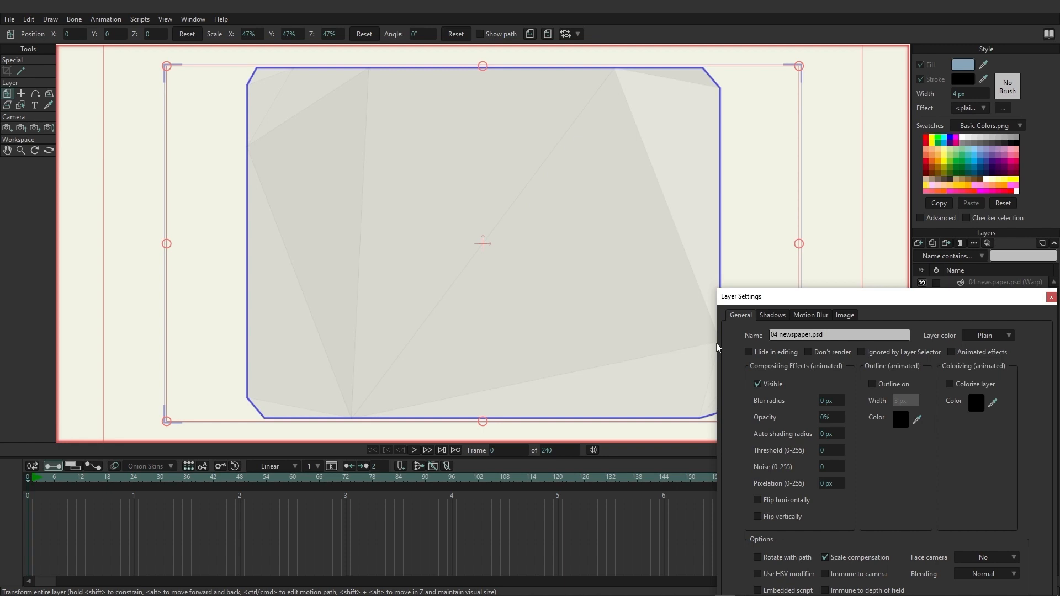
mouse_move(368, 302)
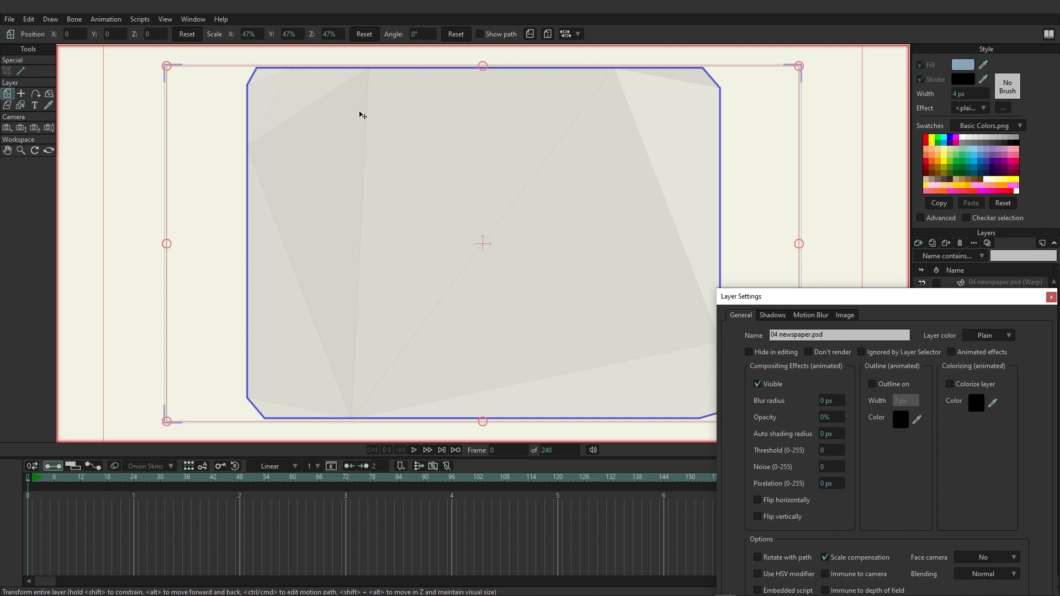
mouse_move(377, 71)
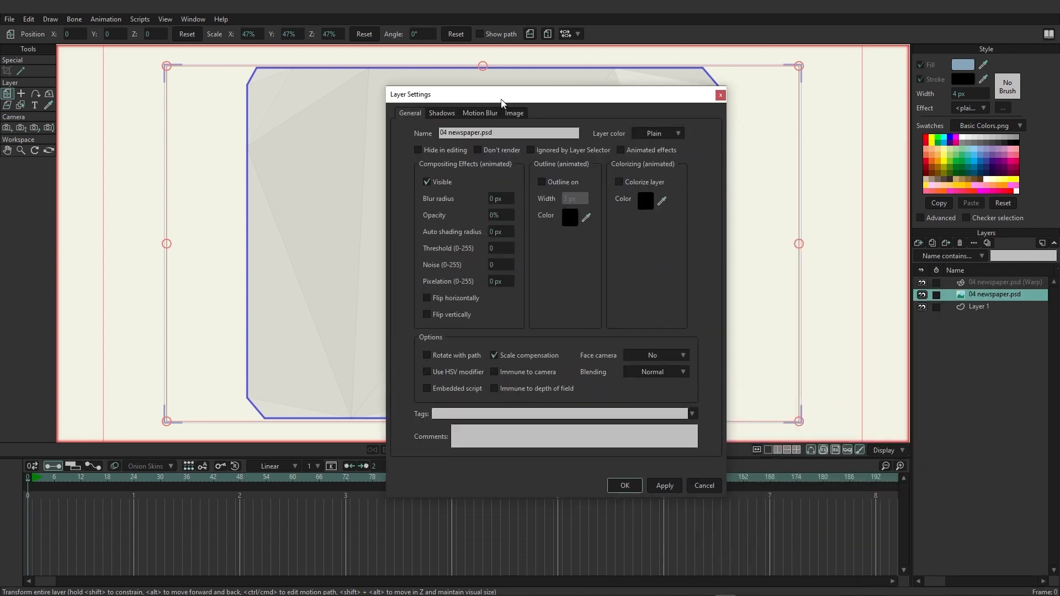
left_click(623, 485)
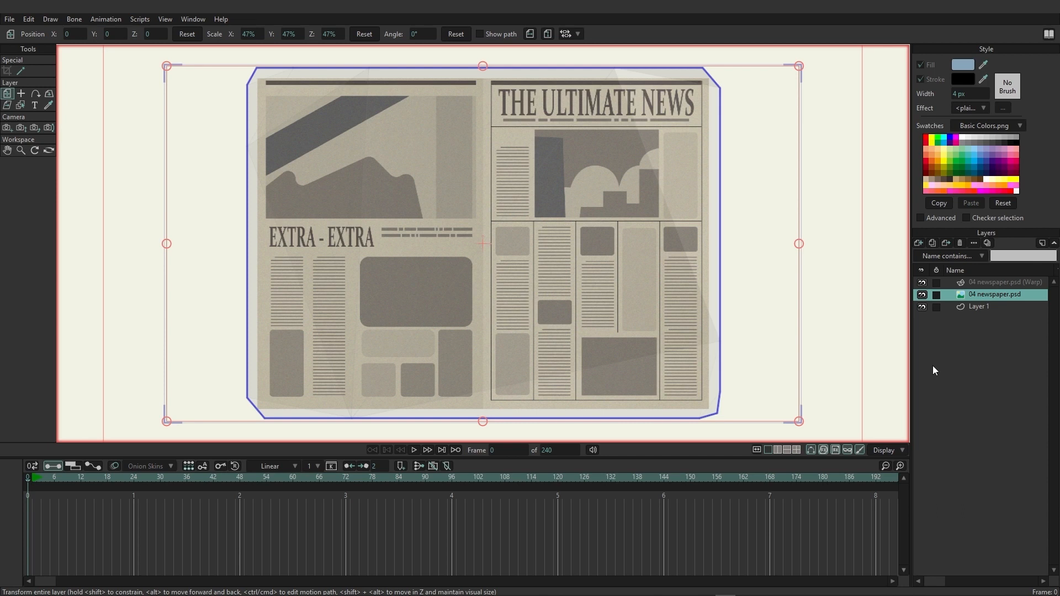
Delete the warp mesh layer from the Layers panel
left_click(1001, 282)
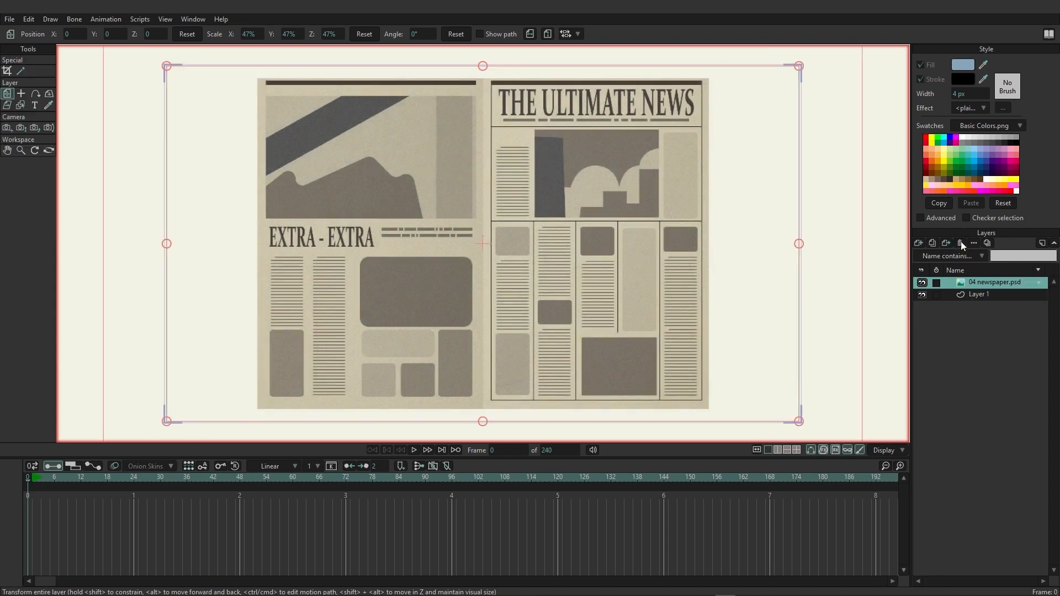
mouse_move(984, 321)
type("mesh")
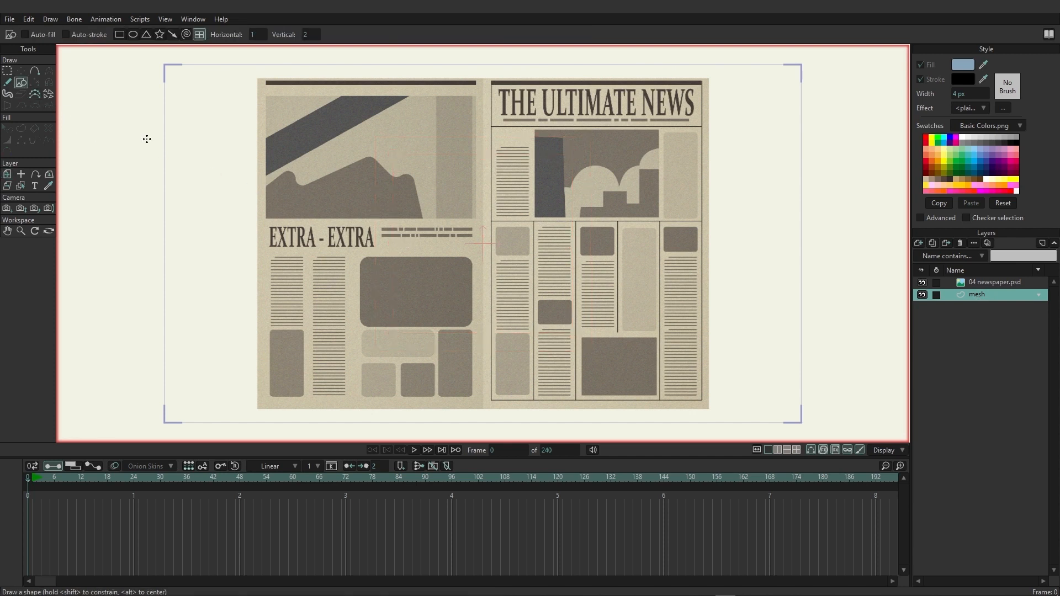
mouse_move(124, 45)
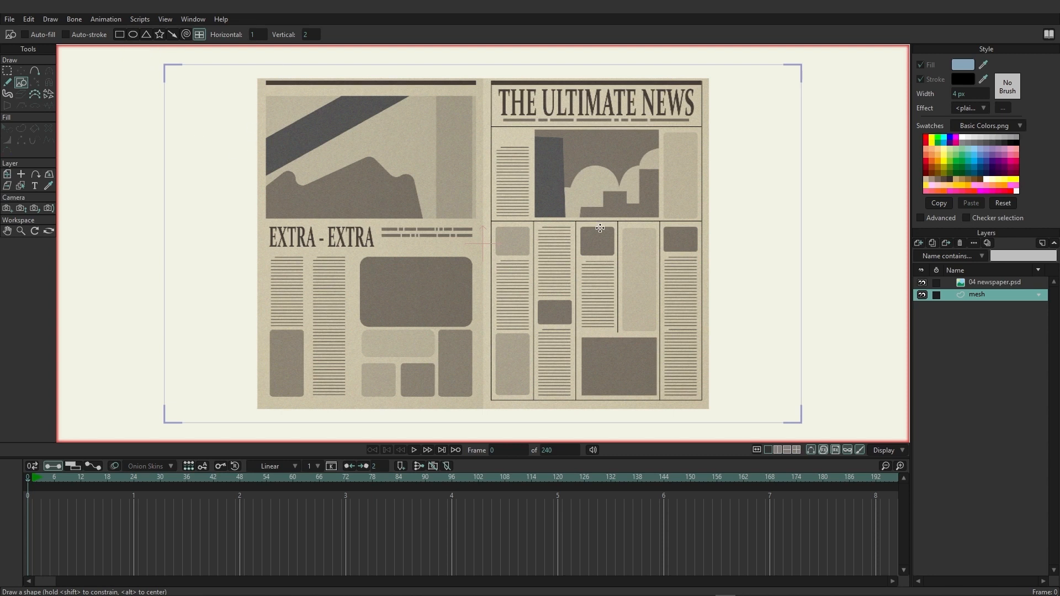
mouse_move(239, 74)
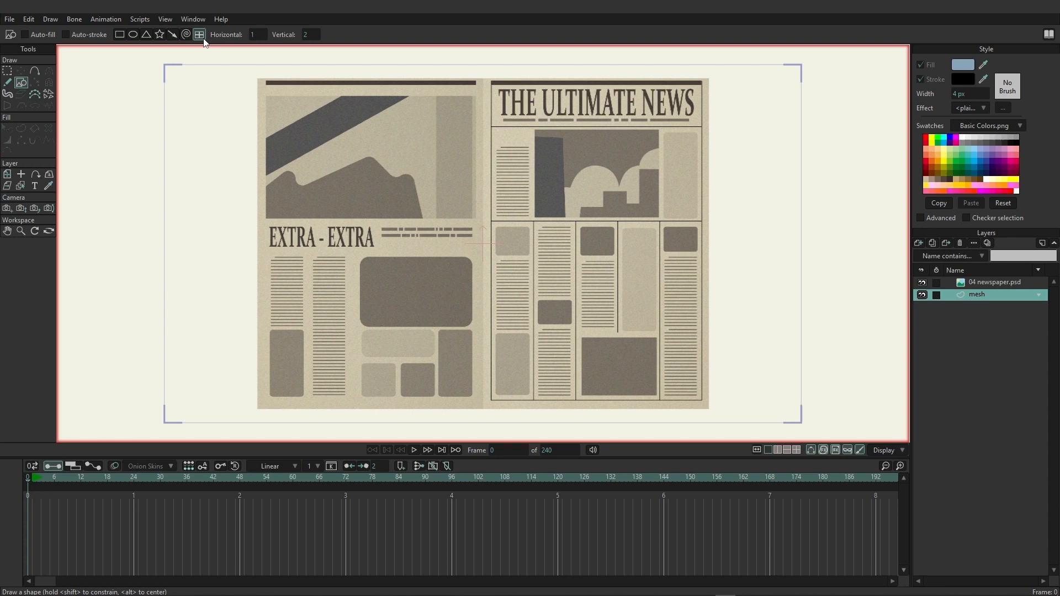
mouse_move(198, 34)
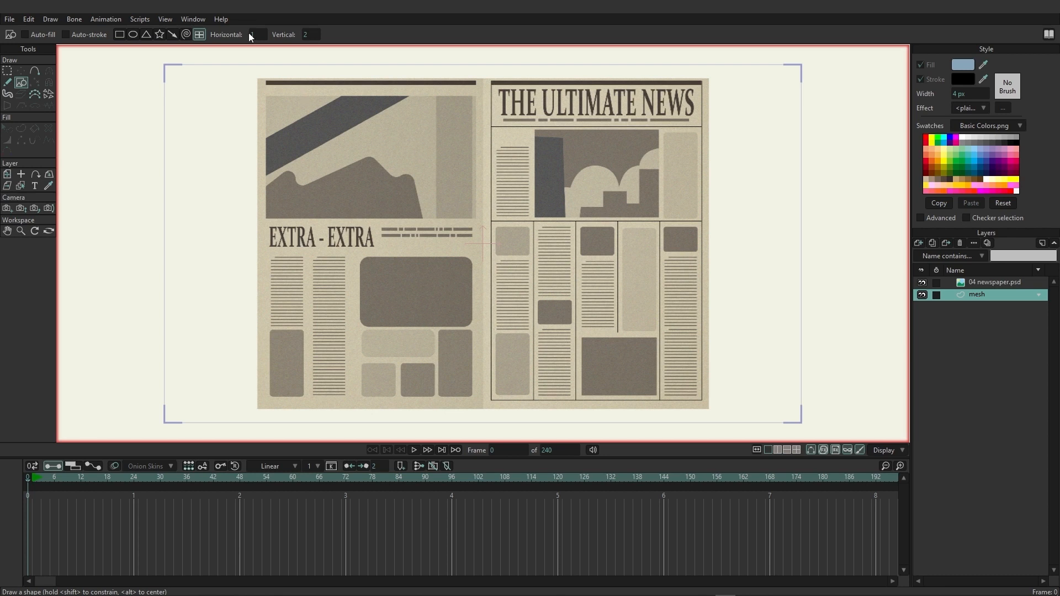
Set the grid shape's Horizontal divisions to 2 and Vertical to 1
left_click(257, 34)
type("2")
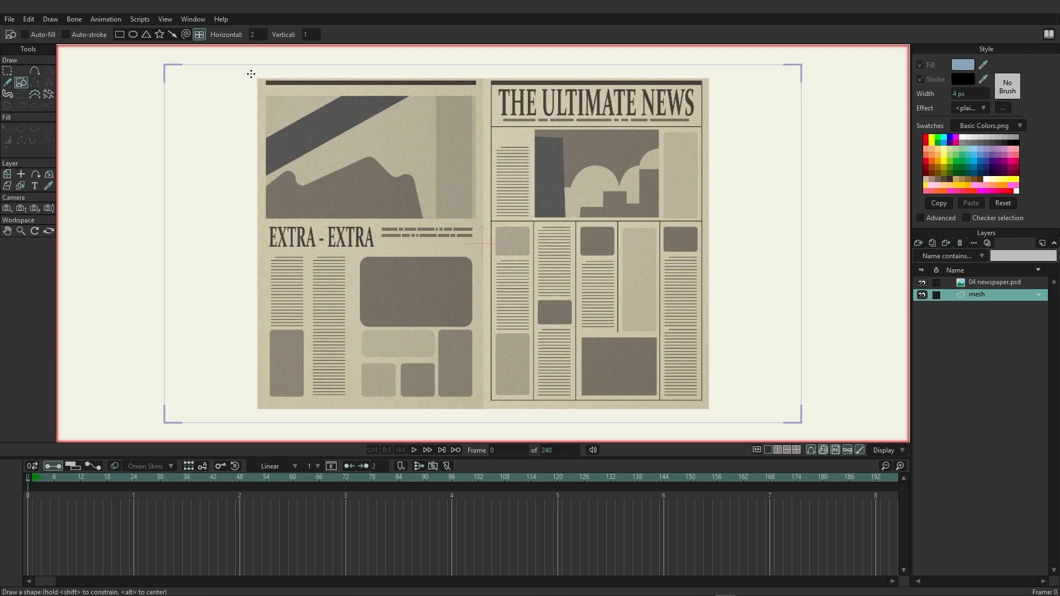
Drag a two-by-one grid from the newspaper's top-left to its bottom-right corner
left_click_drag(251, 75, 470, 255)
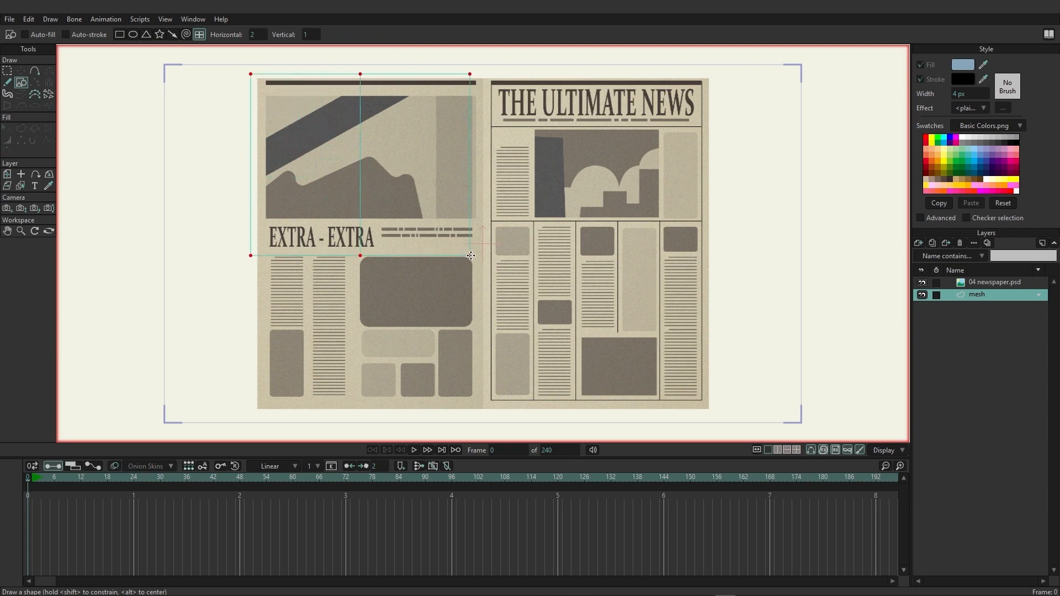
left_click_drag(470, 255, 578, 311)
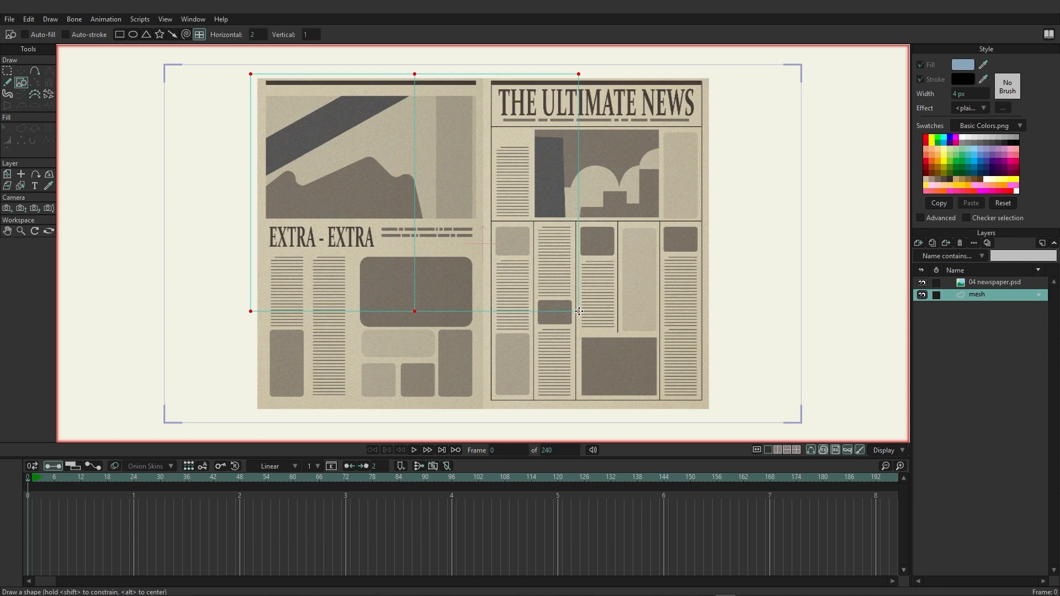
left_click_drag(578, 311, 676, 391)
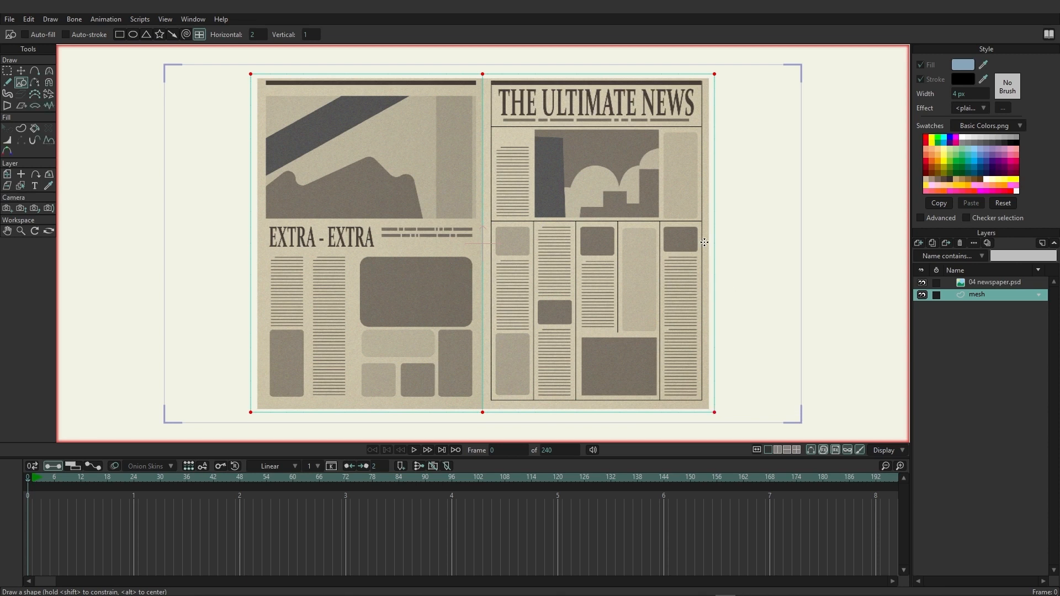
mouse_move(310, 202)
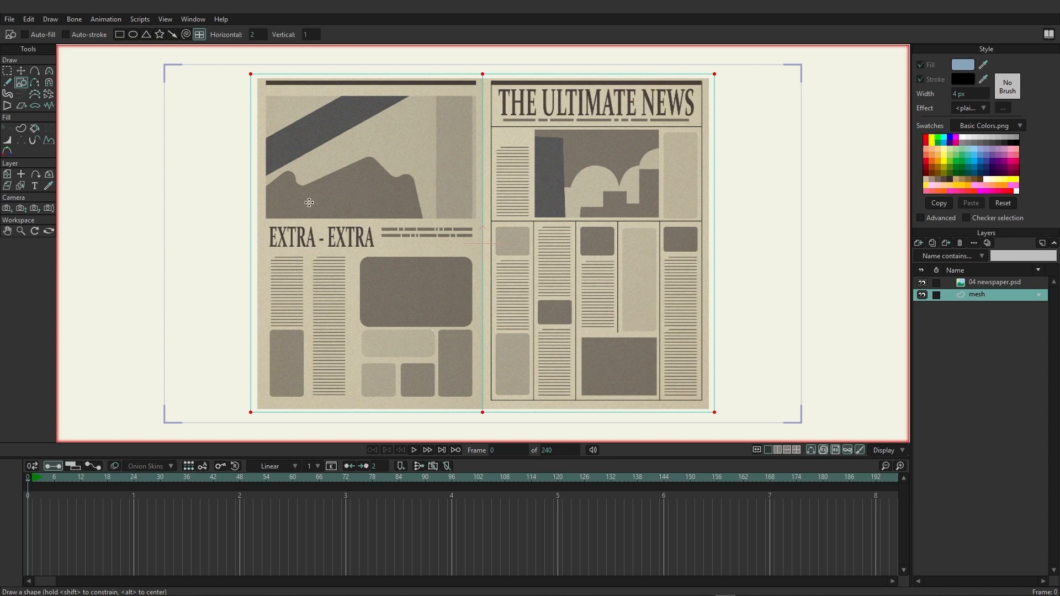
mouse_move(333, 260)
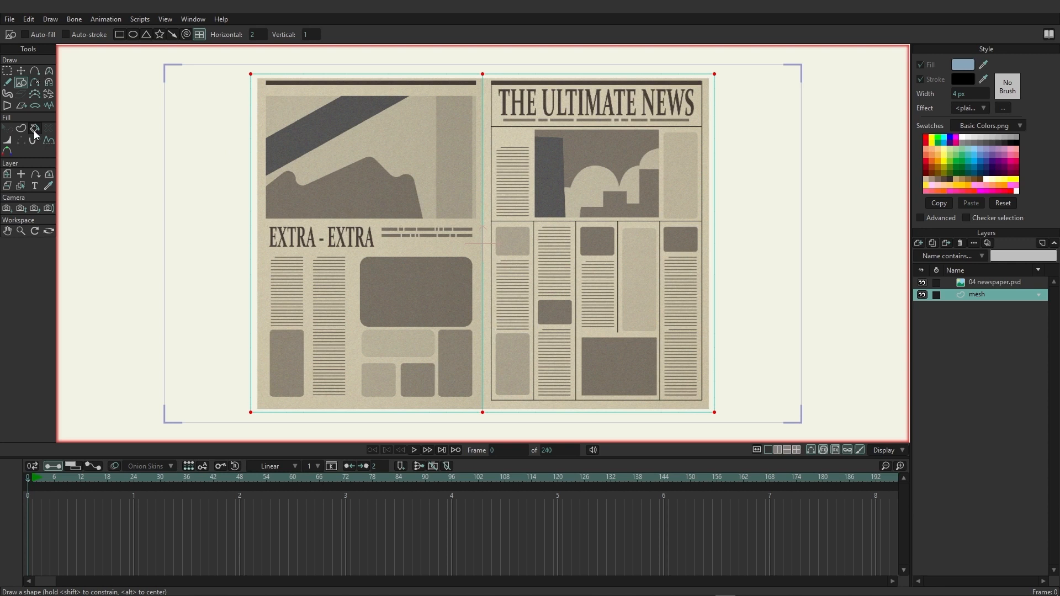
Fill the grid with colour using Paint Bucket, then reshow the newspaper layer and open its settings
left_click(34, 130)
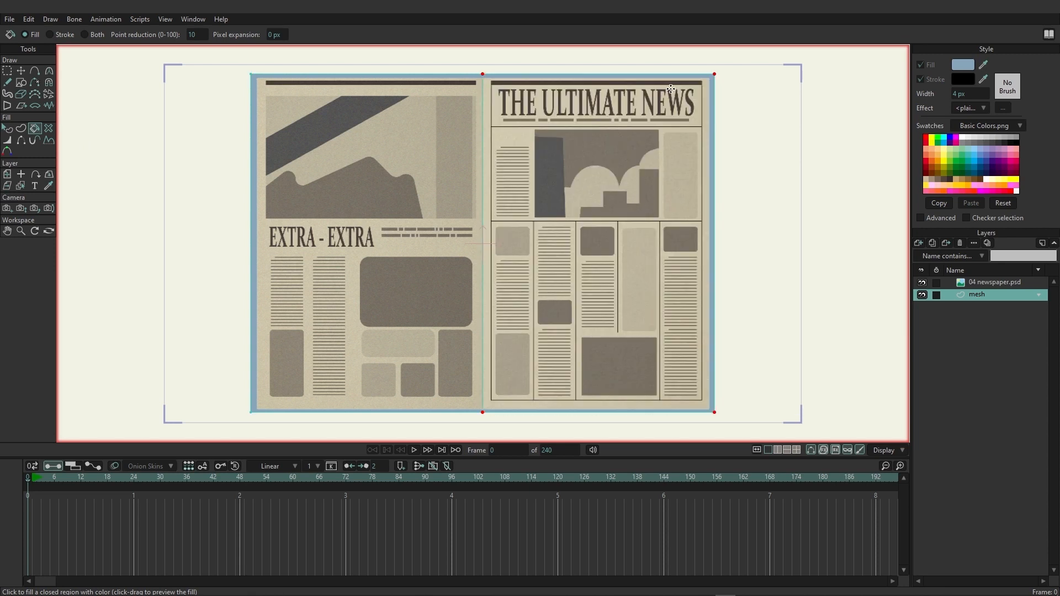
left_click(921, 282)
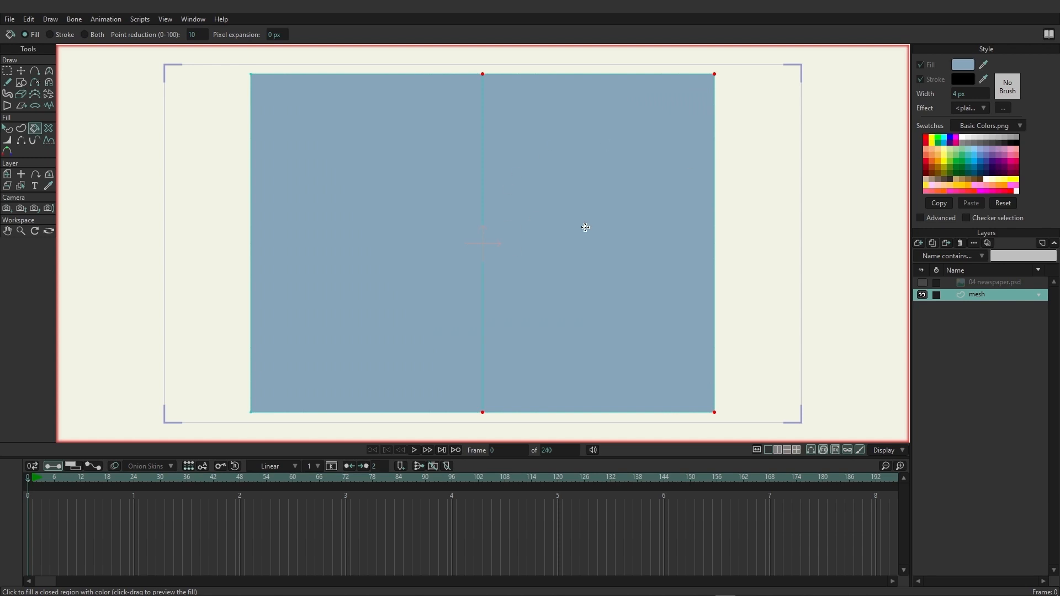
left_click(921, 283)
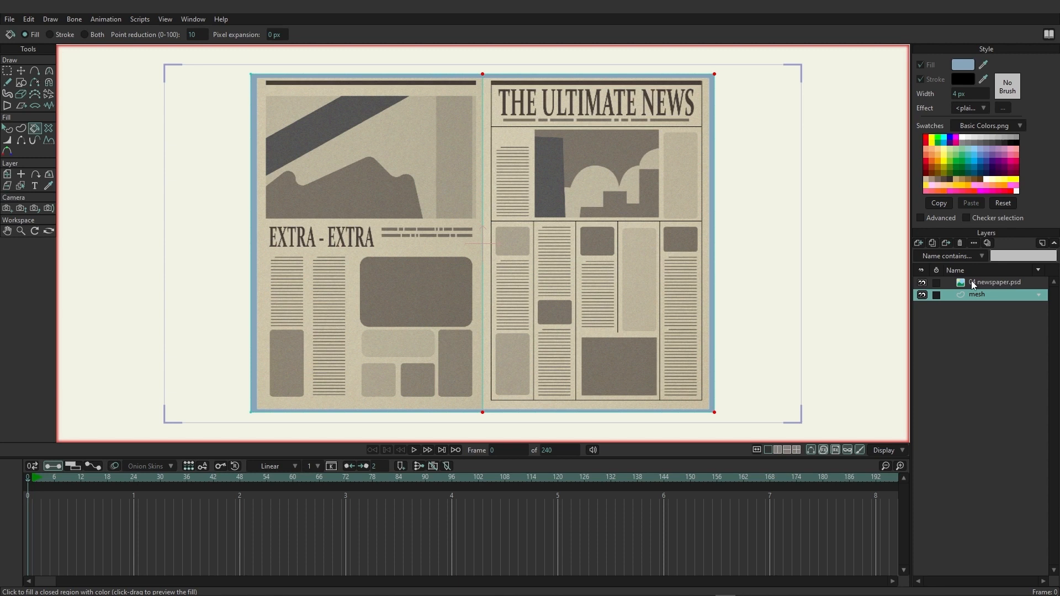
double_click(999, 282)
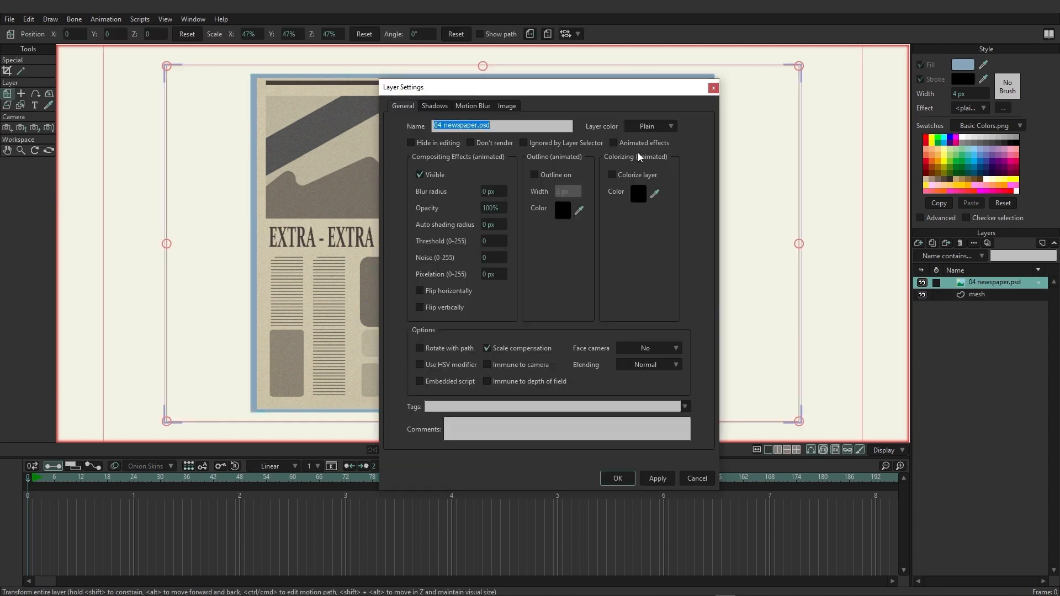
In the newspaper's Image settings, set the warp layer to mesh
left_click(507, 105)
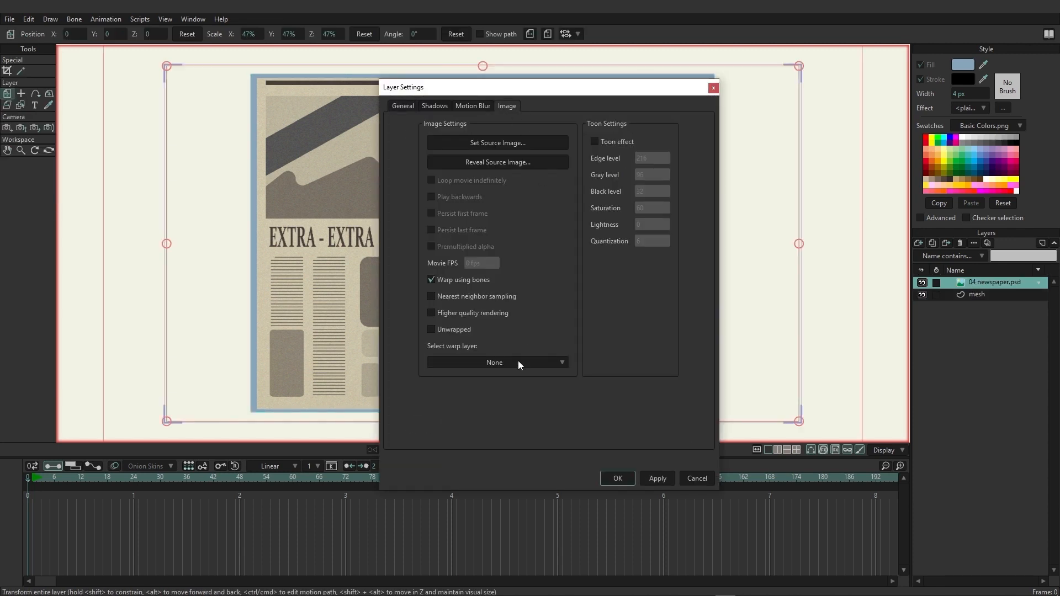
left_click(497, 362)
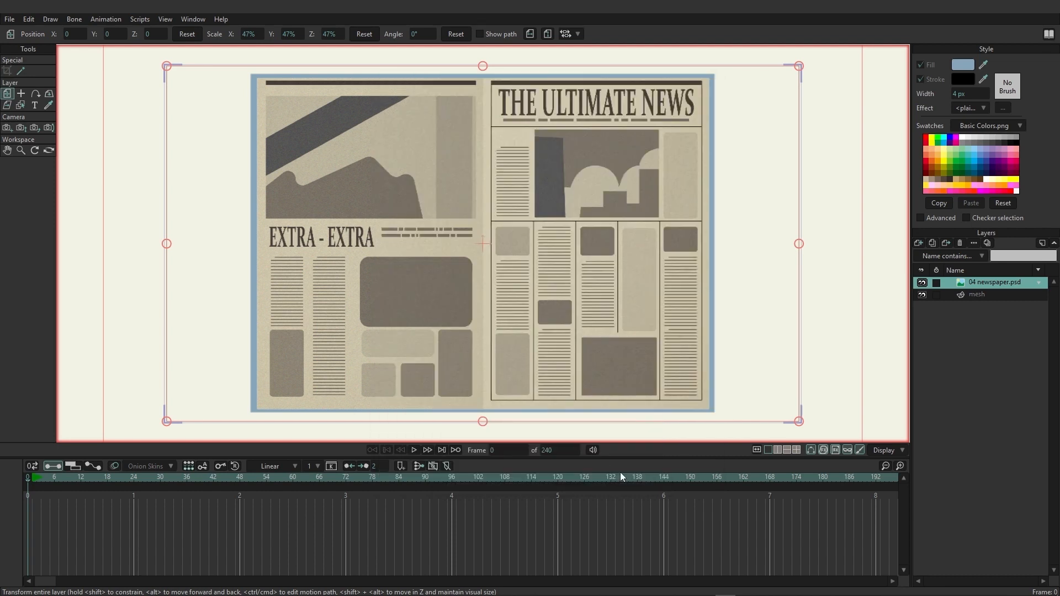
left_click(79, 477)
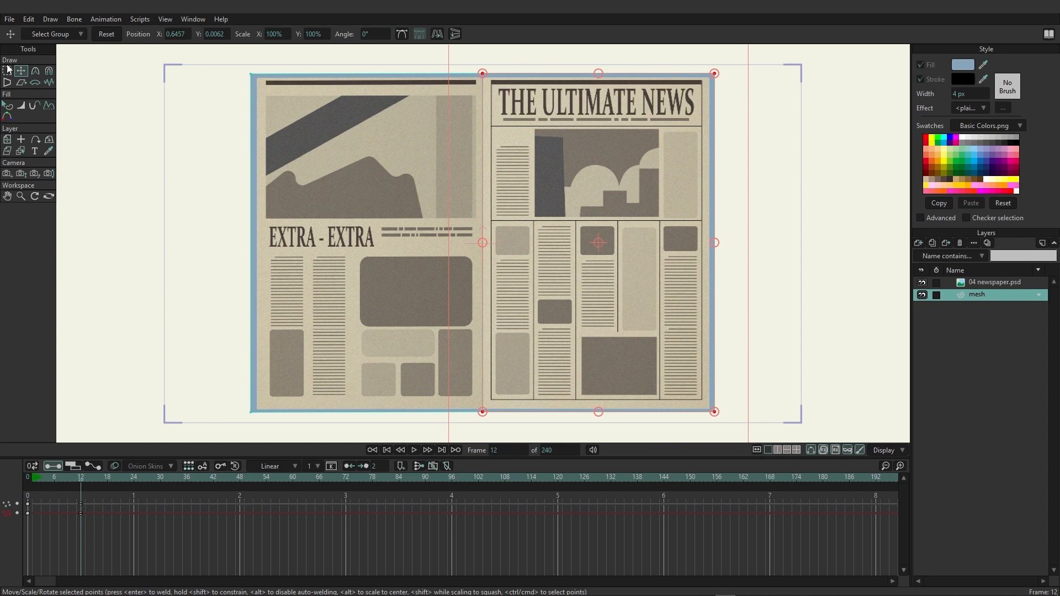
At frame 12, drag the mesh's centre and corner points to fold the page in perspective
left_click(105, 34)
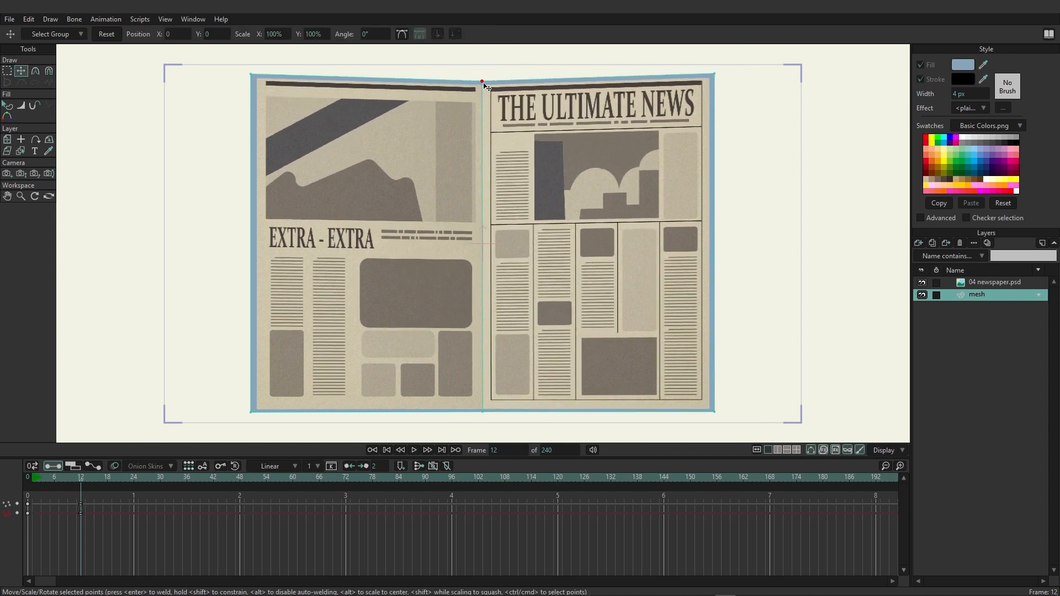
left_click_drag(482, 81, 482, 119)
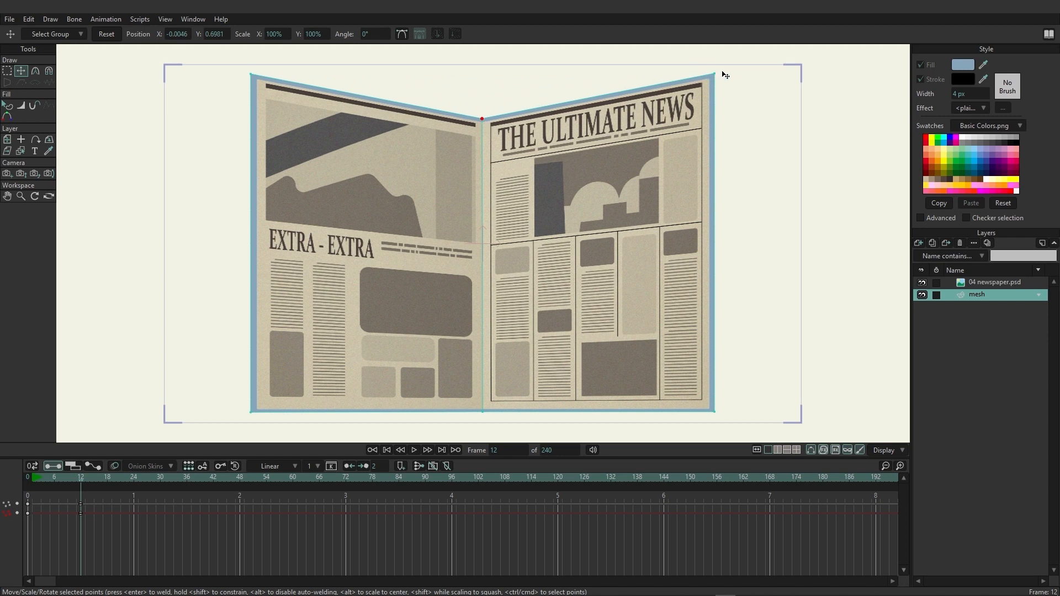
left_click_drag(725, 73, 712, 83)
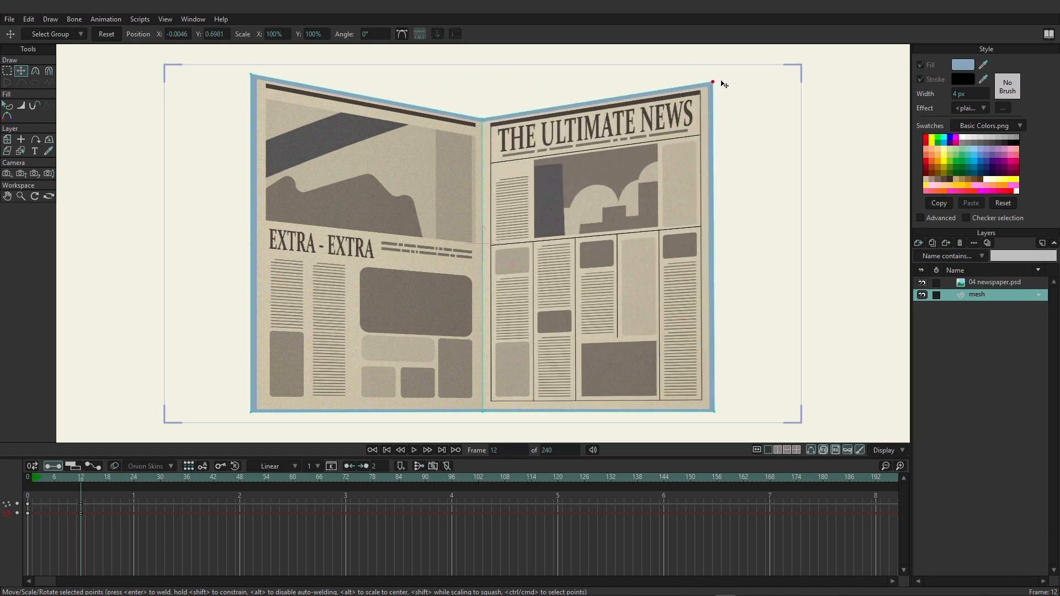
left_click_drag(712, 82, 307, 65)
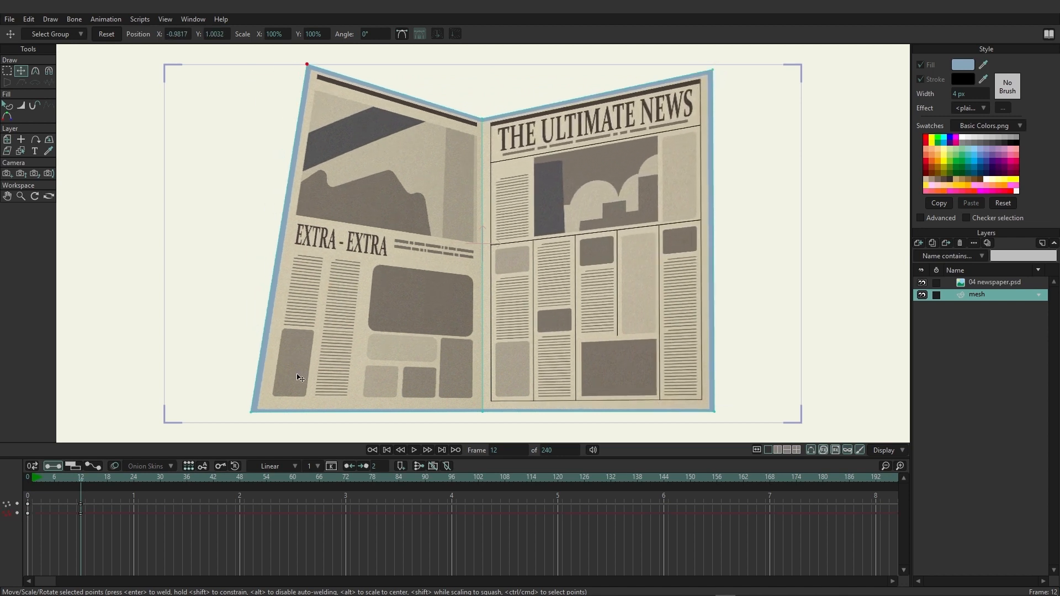
left_click_drag(306, 63, 257, 56)
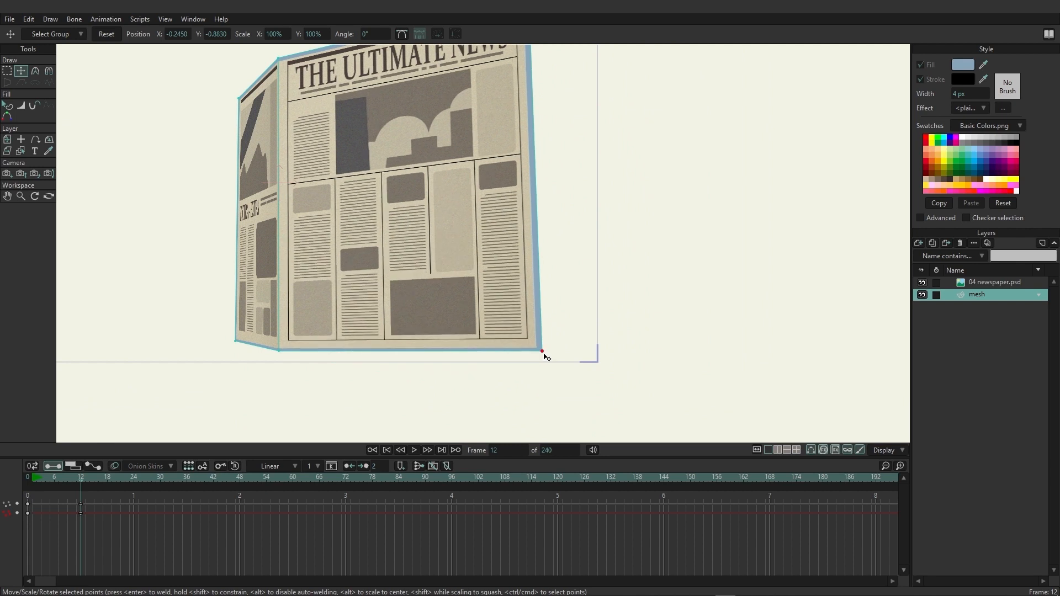
left_click_drag(541, 351, 514, 83)
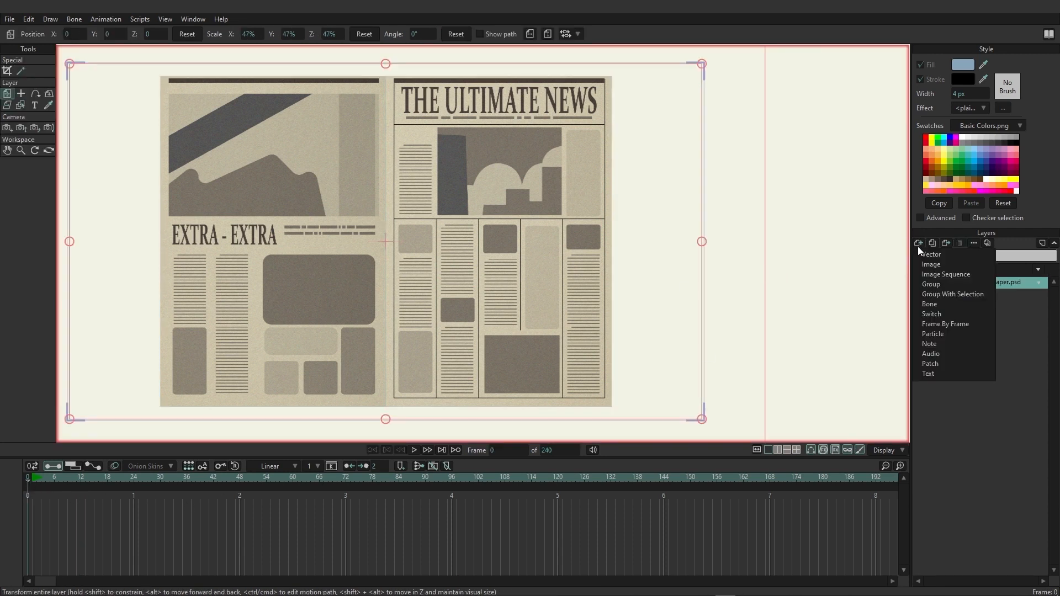
Add a new vector layer and draw a two-by-two grid shape over the newspaper
left_click(931, 254)
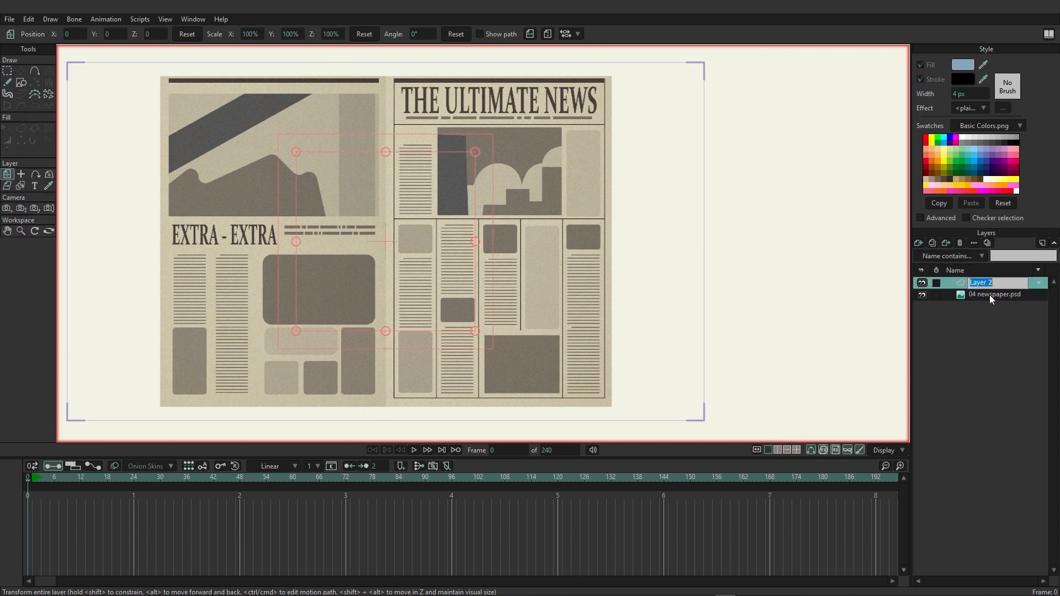
left_click(21, 84)
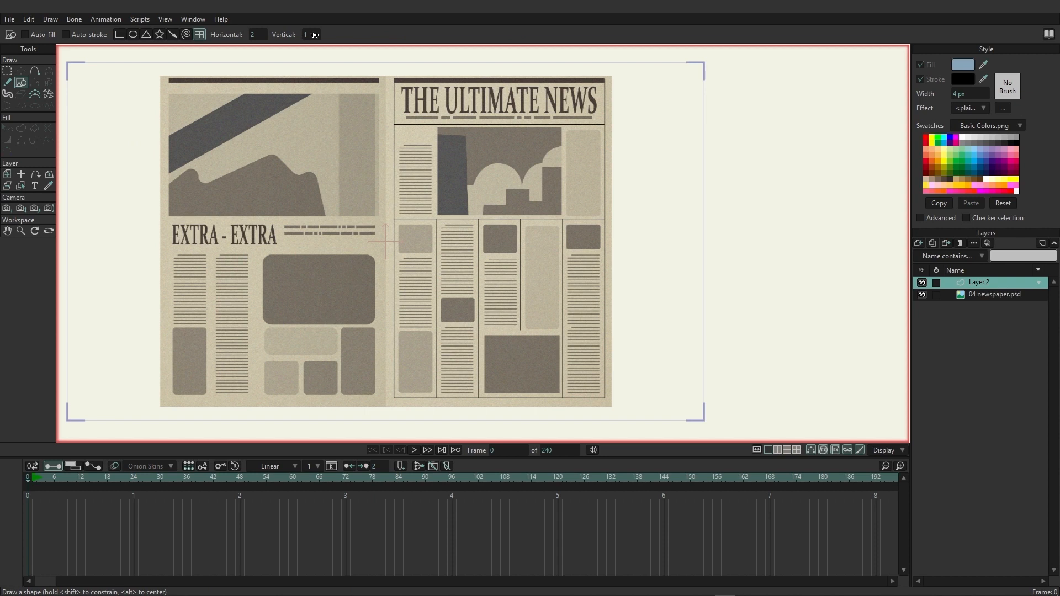
left_click(307, 34)
type("2")
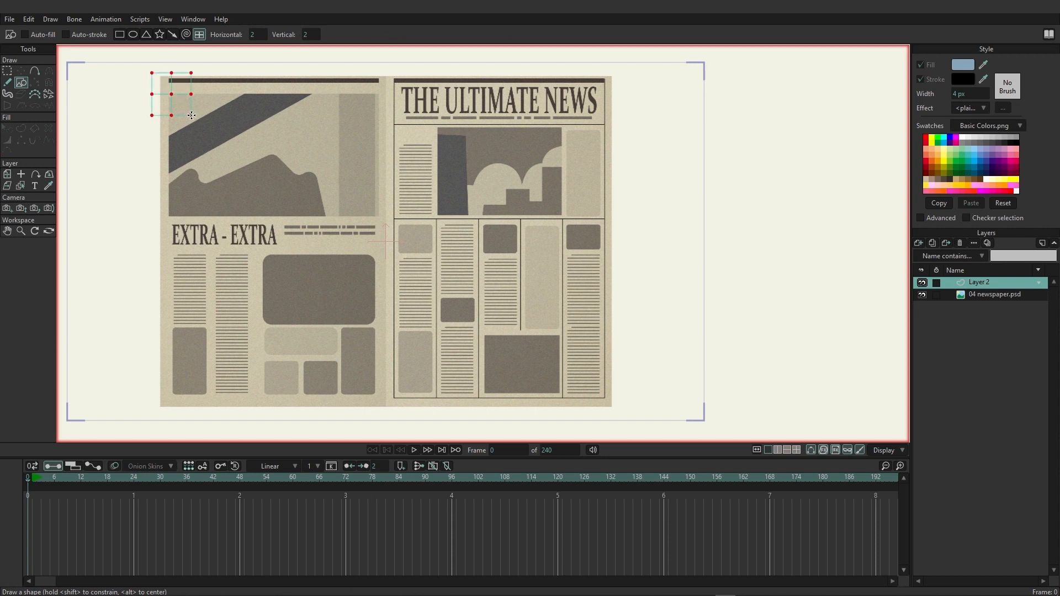
left_click_drag(192, 115, 630, 399)
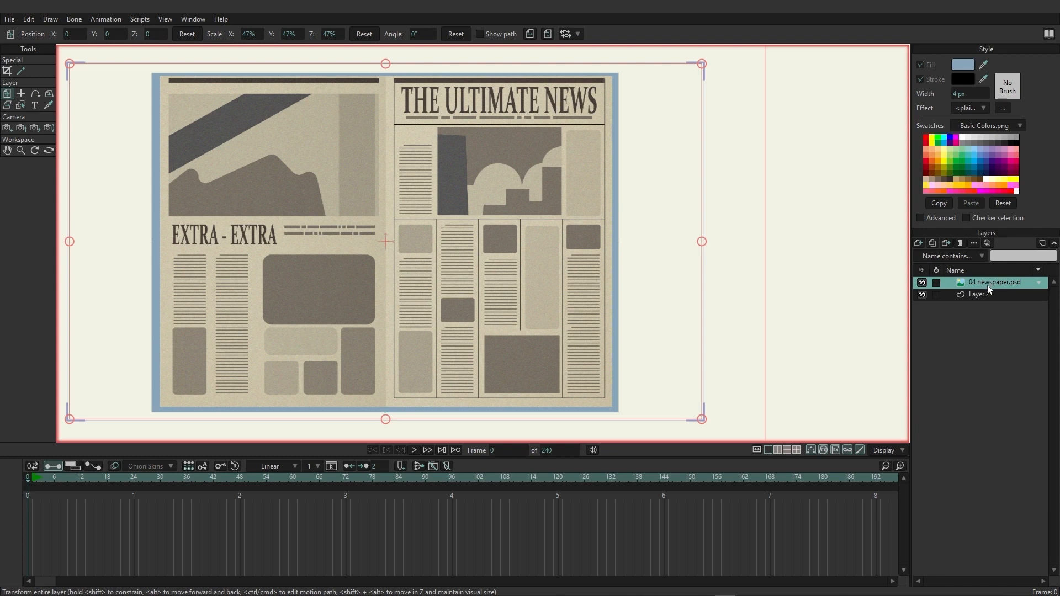
Set the newspaper layer's warp layer to Layer 2 and confirm with OK
double_click(994, 282)
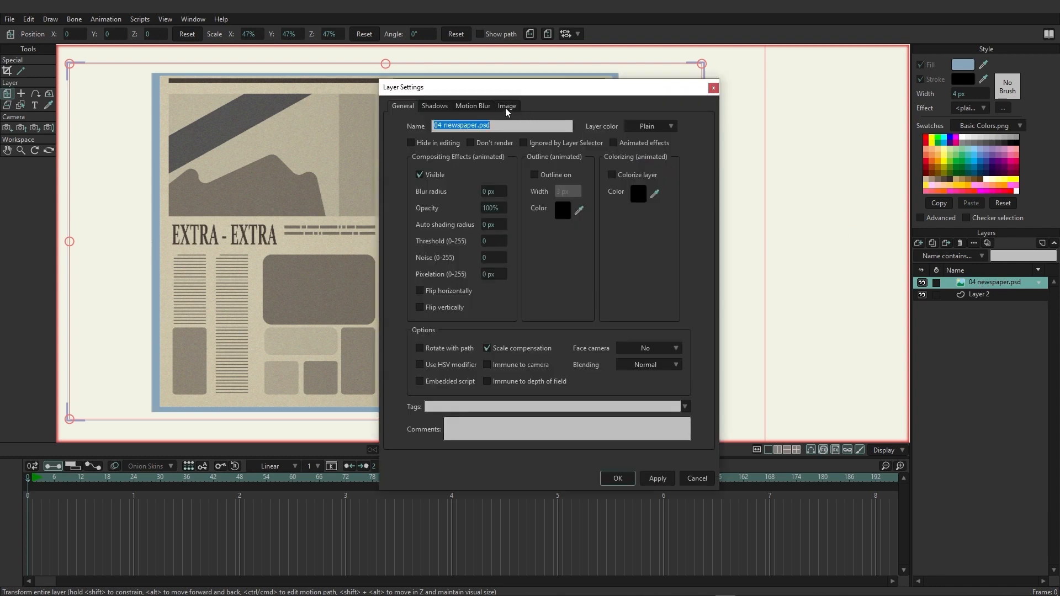
left_click(507, 106)
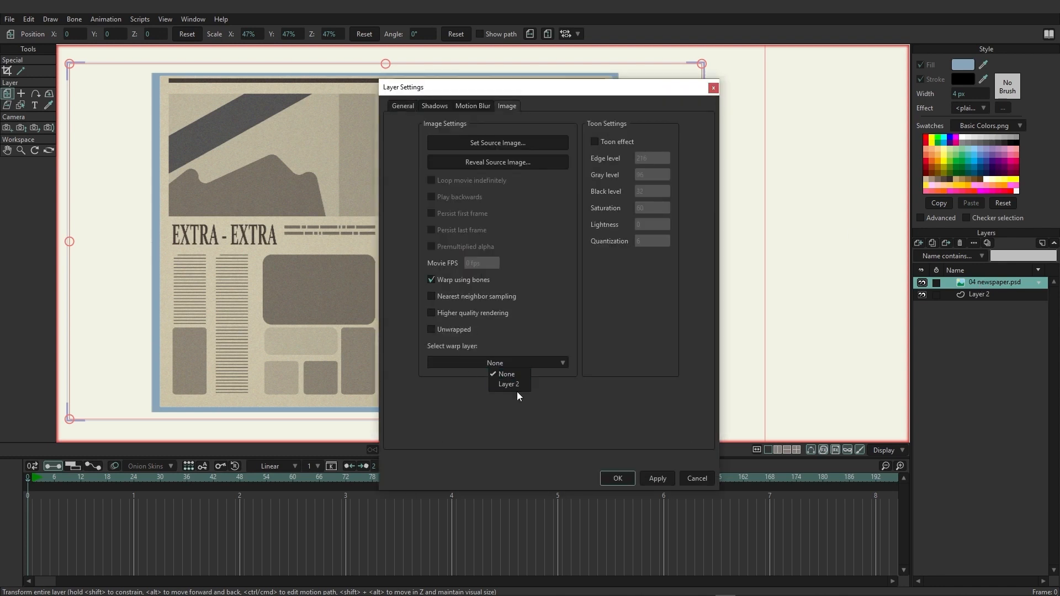
left_click(508, 384)
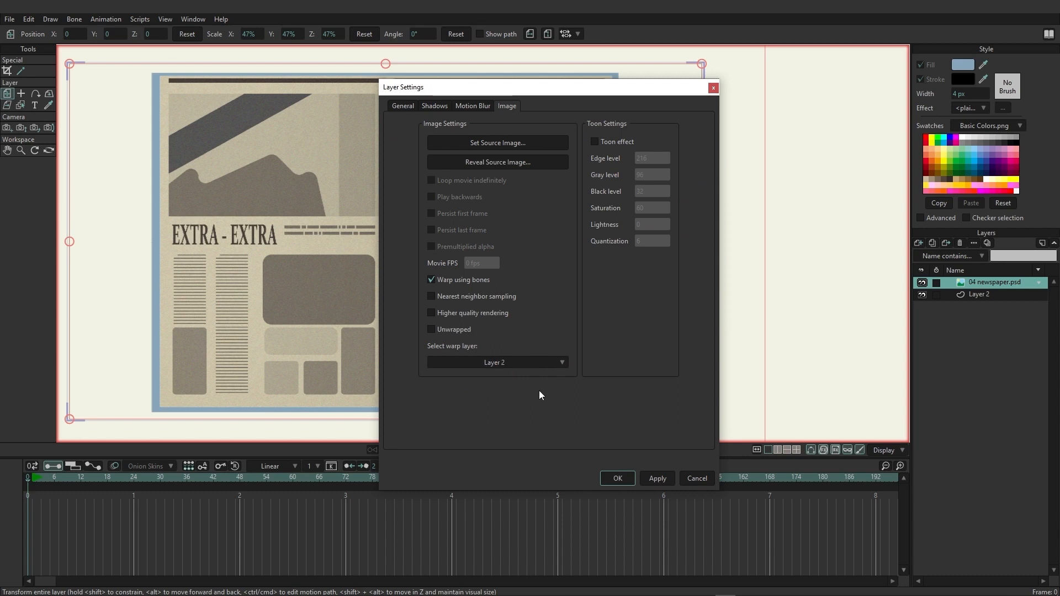
left_click(617, 478)
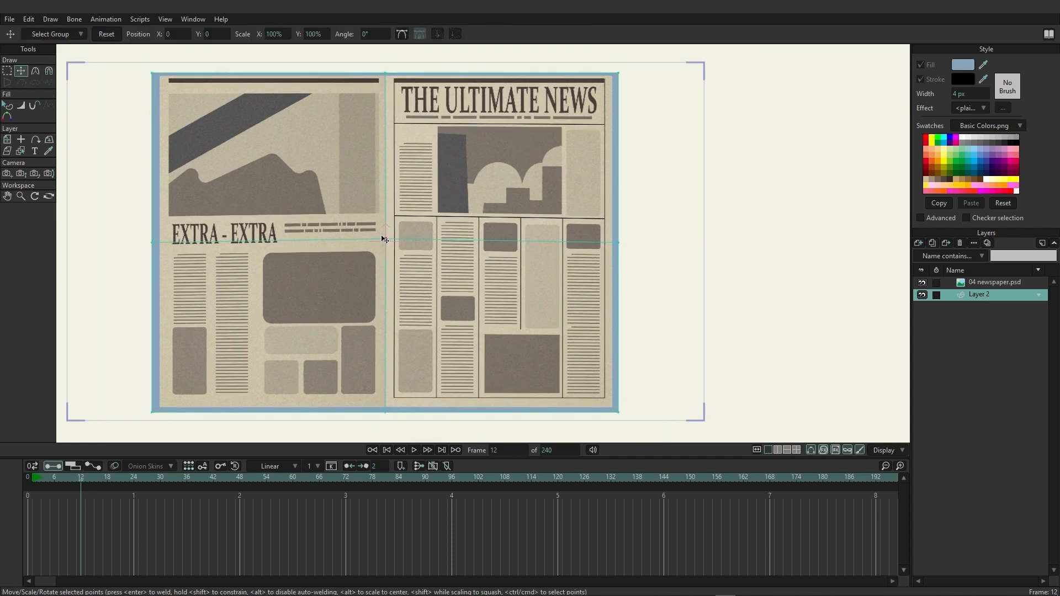
At frame 12, drag Layer 2's grid points to tilt the left page and raise the headline page
left_click_drag(615, 74, 612, 210)
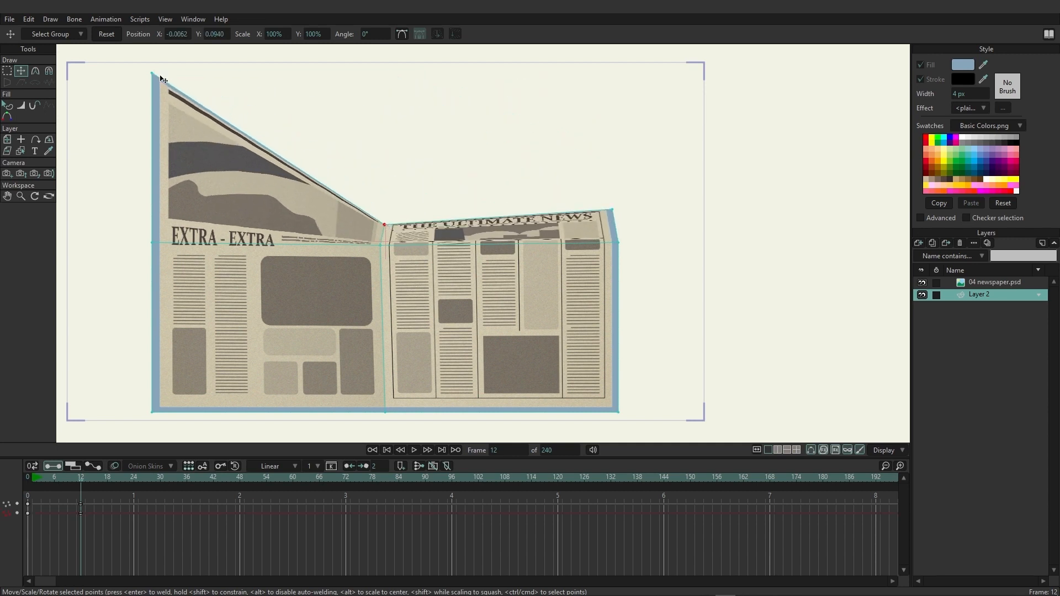
left_click_drag(160, 76, 223, 397)
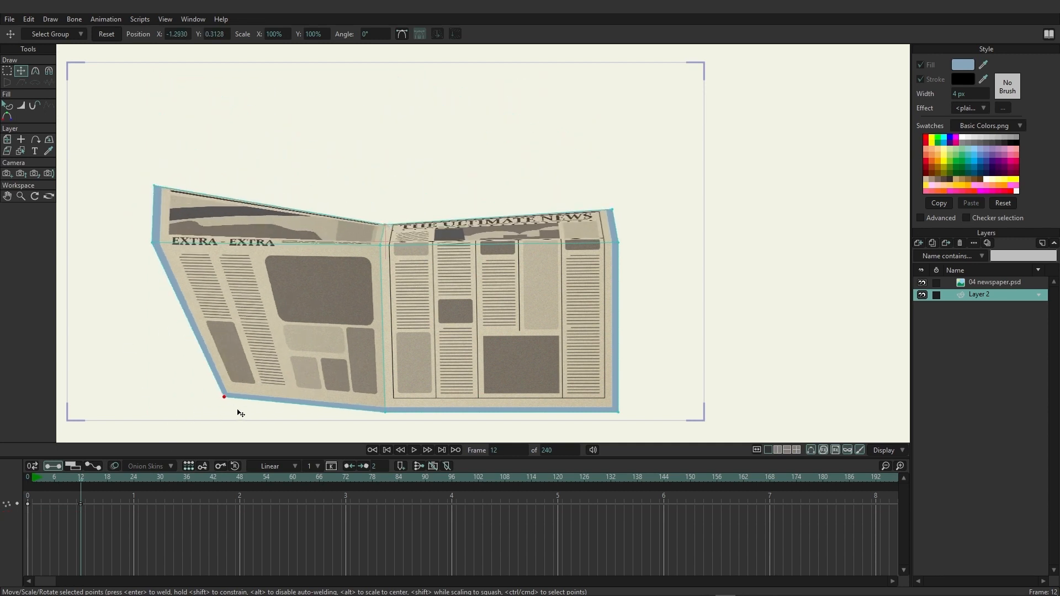
left_click_drag(224, 396, 386, 338)
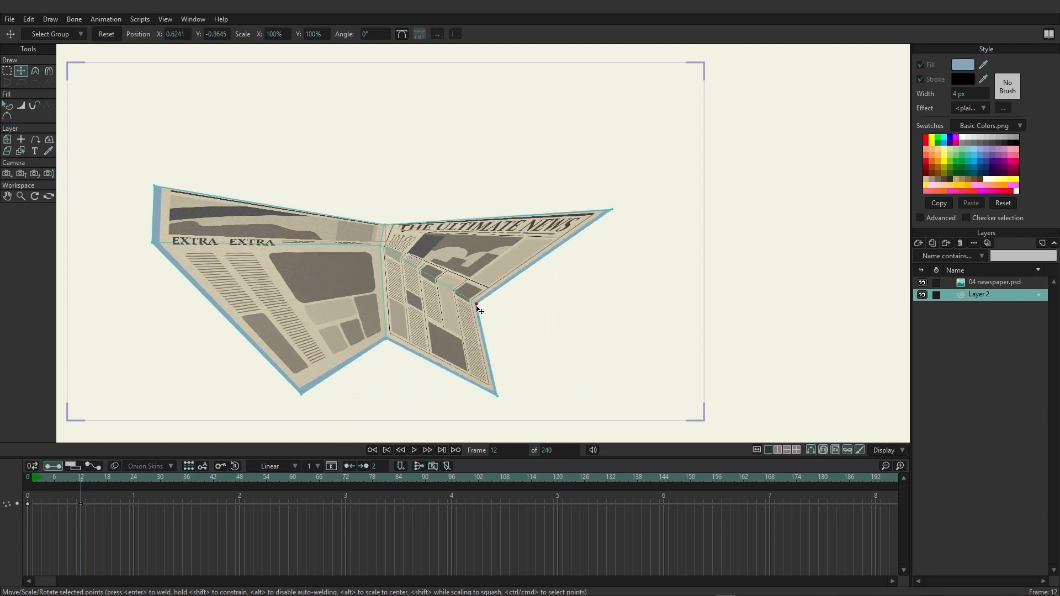
left_click_drag(476, 305, 416, 132)
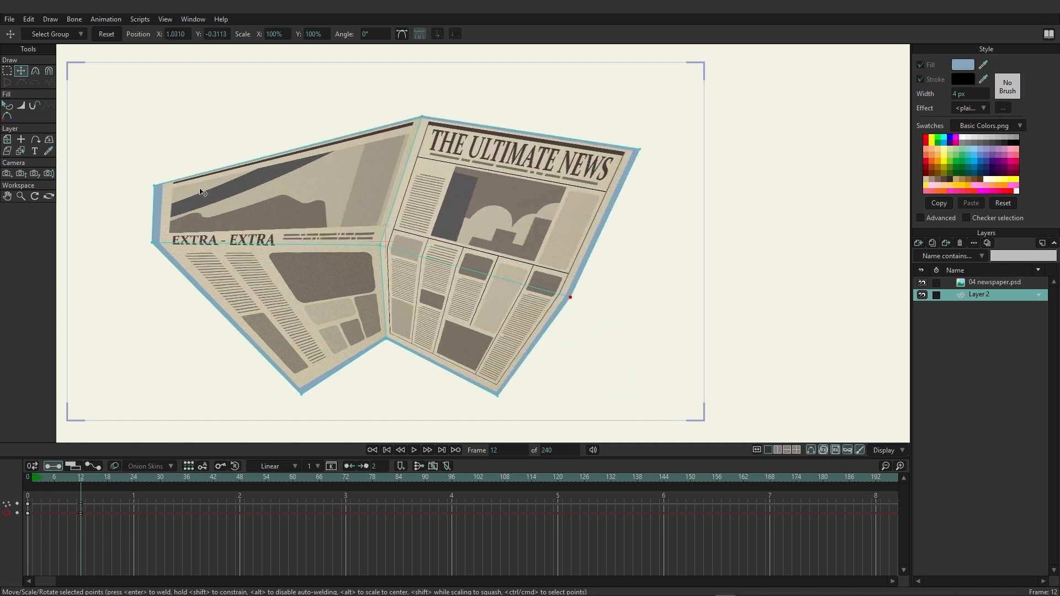
left_click_drag(569, 298, 154, 392)
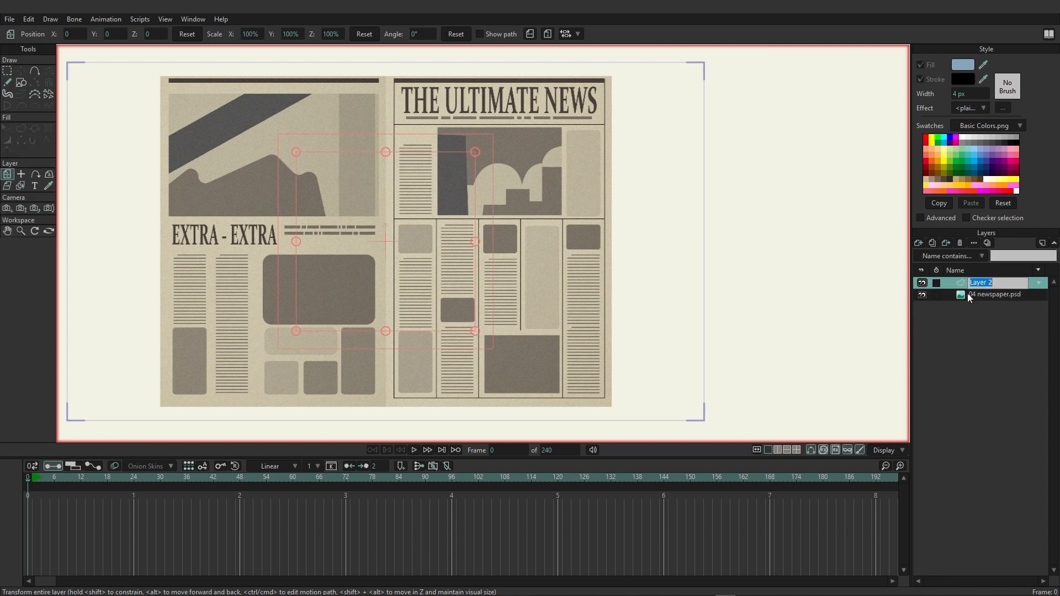
Switch to the Draw Shape tool to draw a grid on the new vector layer
left_click(21, 82)
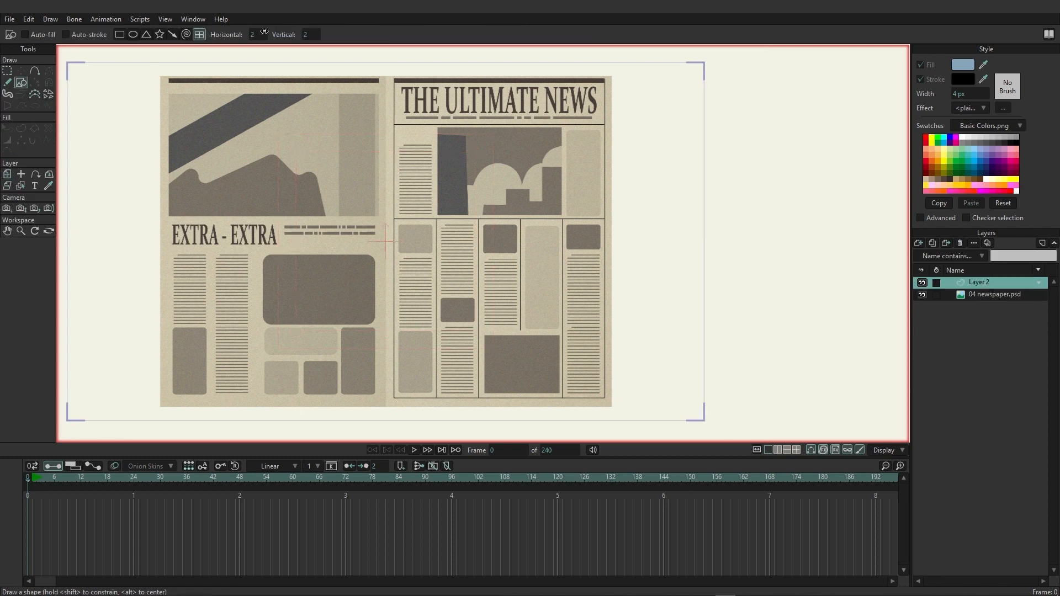